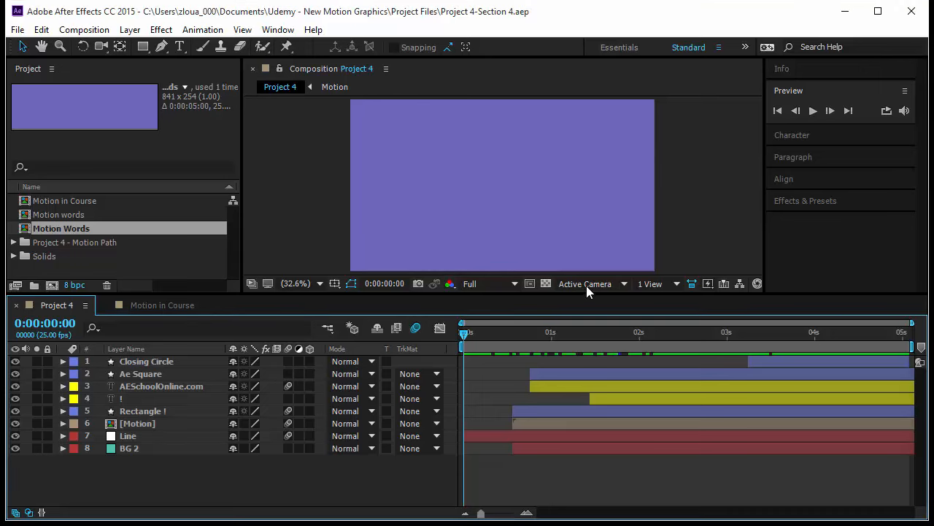
mouse_move(606, 296)
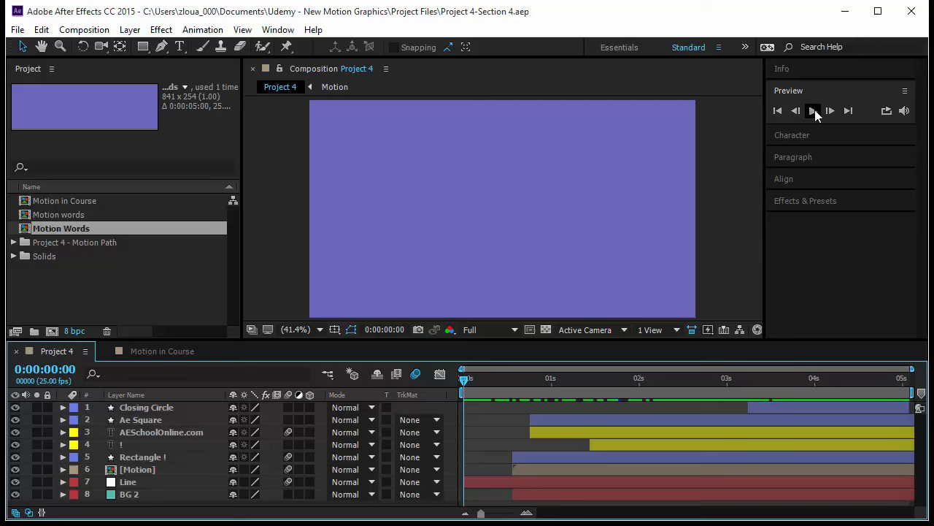
Play the Project 4 animation from the Preview panel.
click(811, 111)
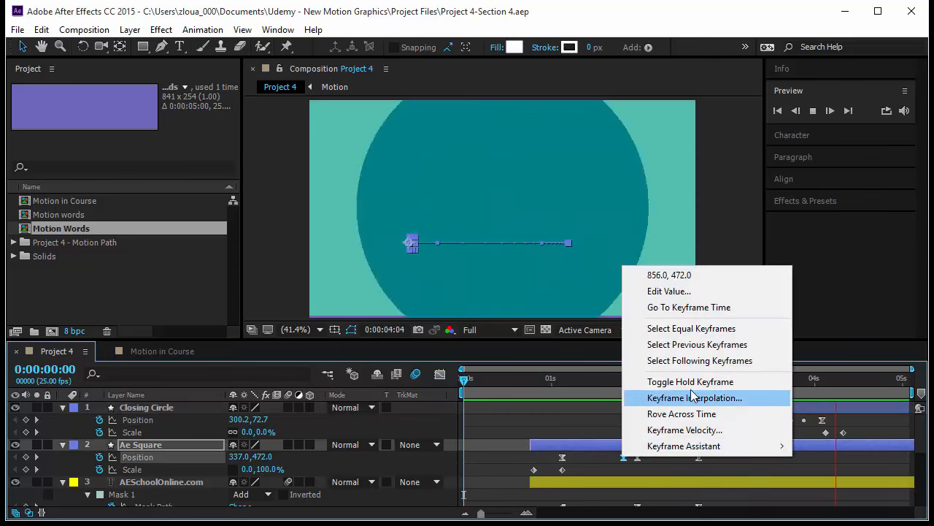
Review Ae Square's keyframe interpolation as Bezier temporal and Auto Bezier spatial, then close the dialog.
click(701, 398)
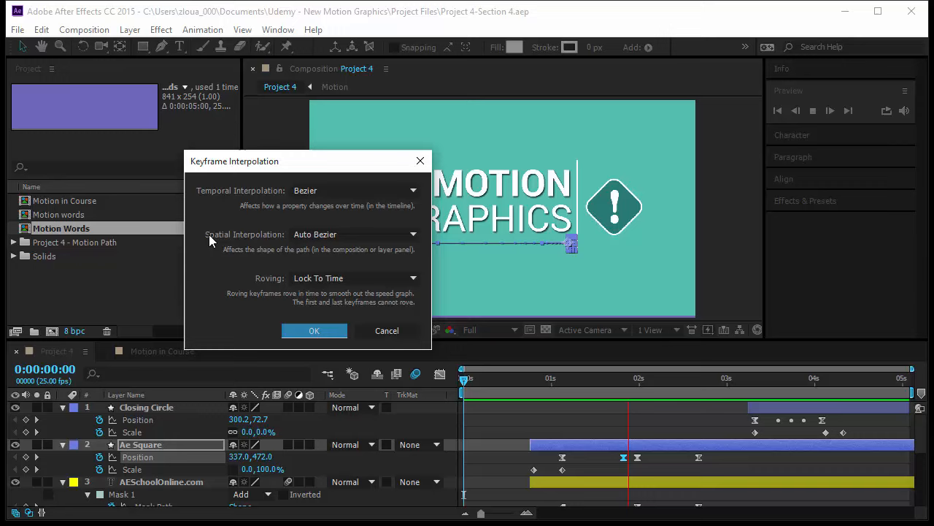
click(353, 234)
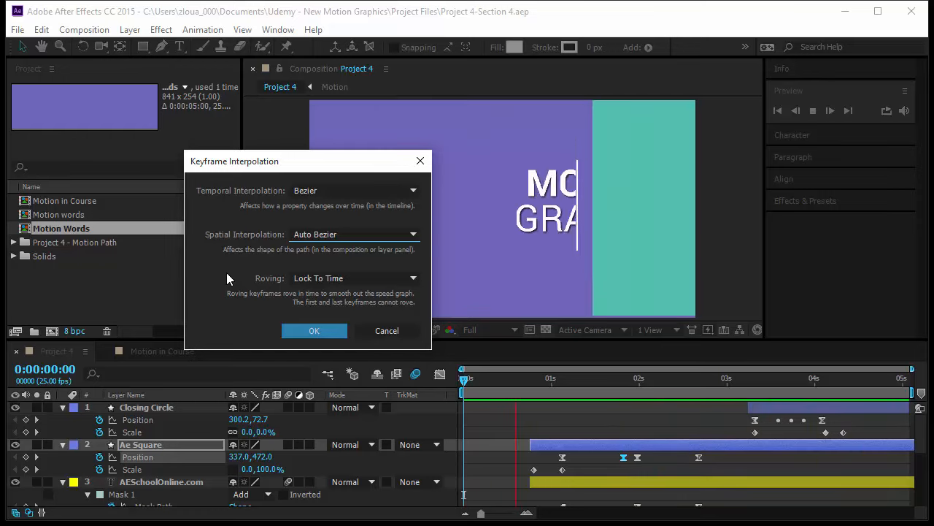
click(314, 330)
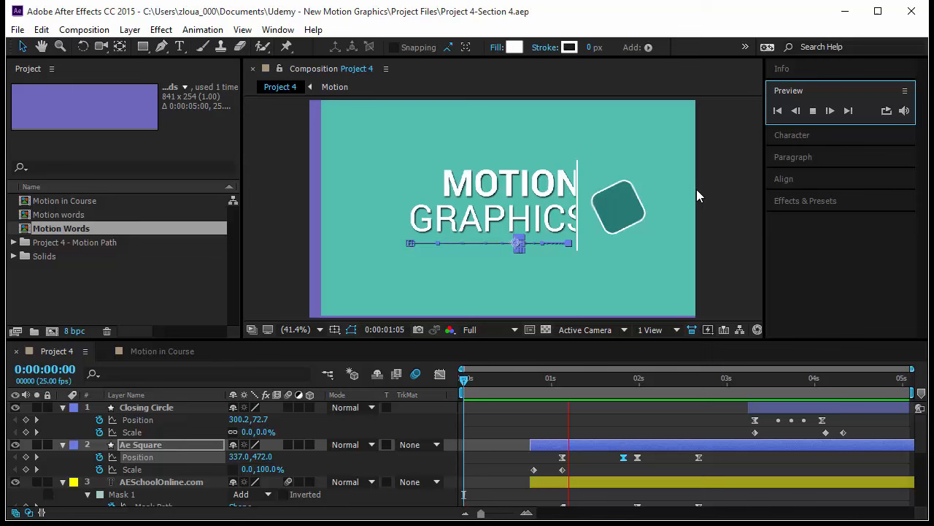
click(15, 29)
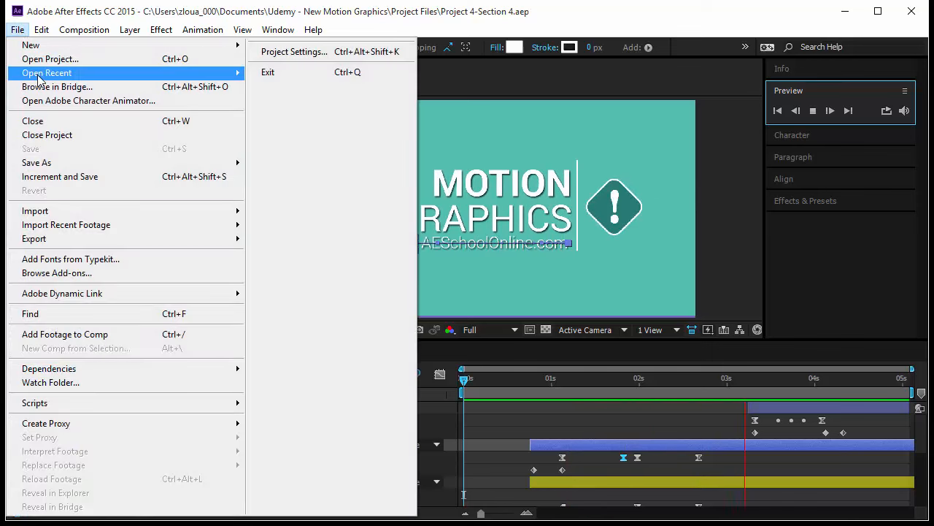
Open MG-Section4-Challenge-Ease.aep from recent projects and play its Challenge composition.
click(49, 73)
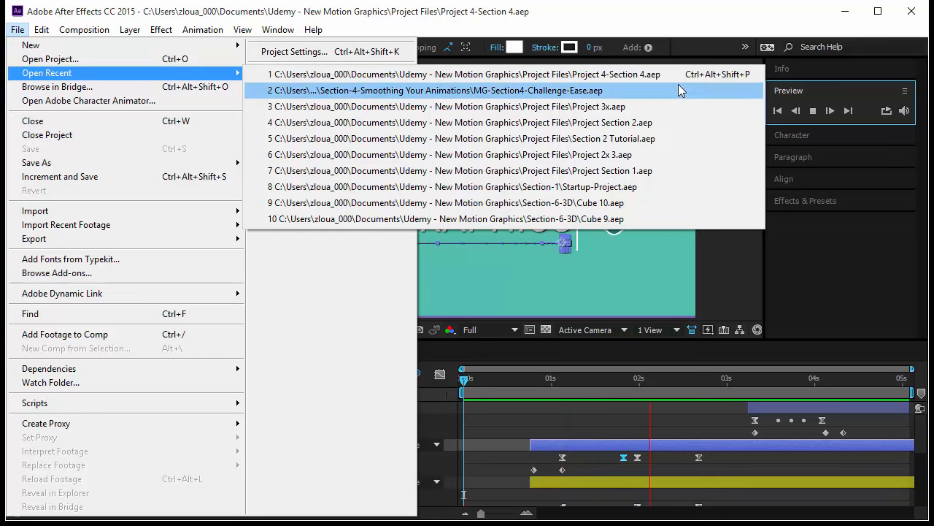
click(435, 90)
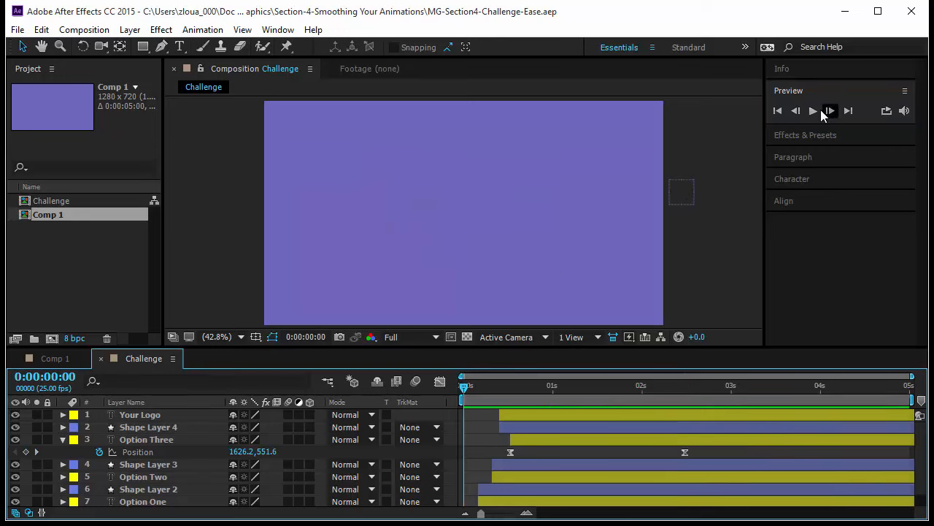
click(829, 111)
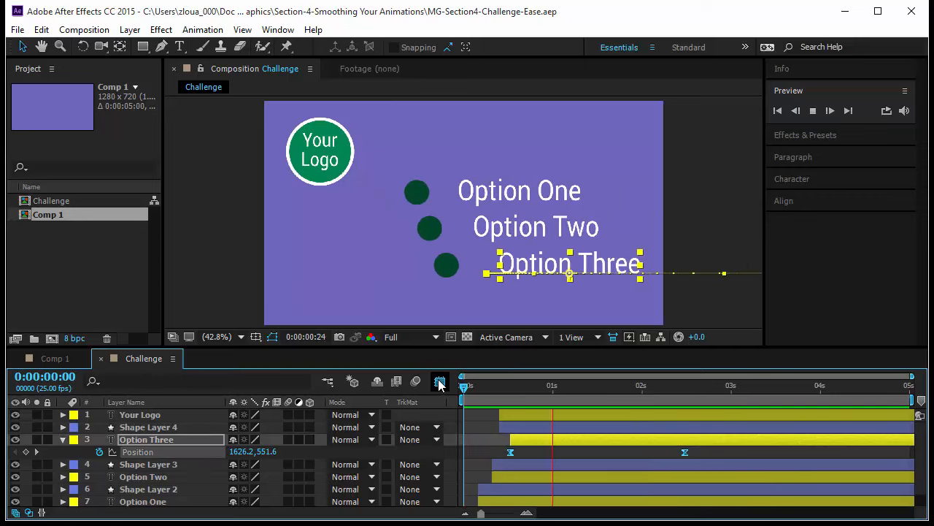
Show Option Three's Position speed graph in the Graph Editor, easing down to the last keyframe.
click(438, 381)
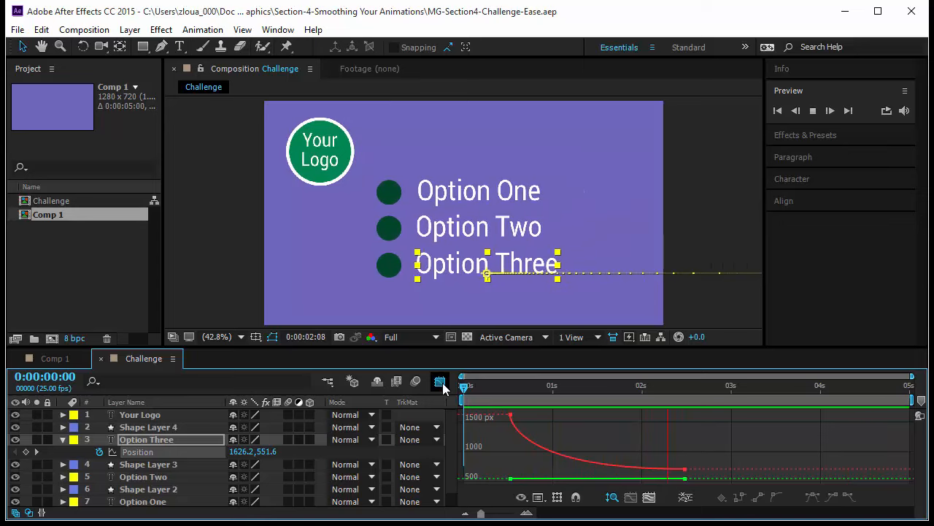
click(847, 385)
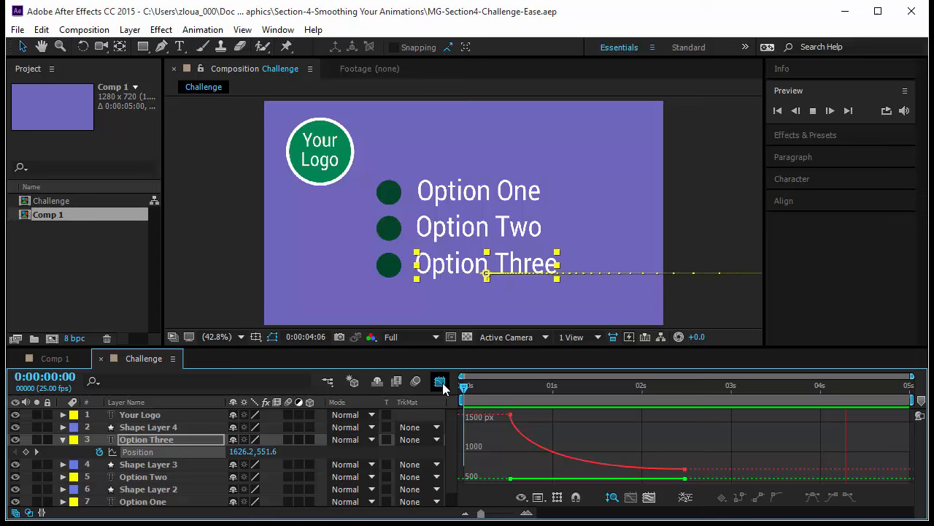